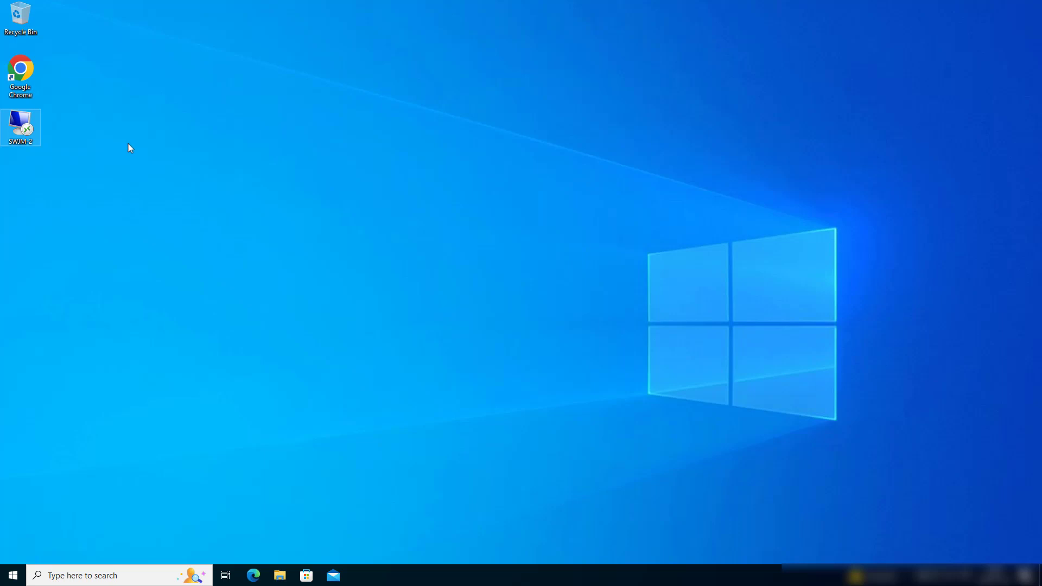
Edit the SWJM-2 connection, verify computer and user name, leave 'Use a web account to sign in' on, and connect.
right_click(20, 128)
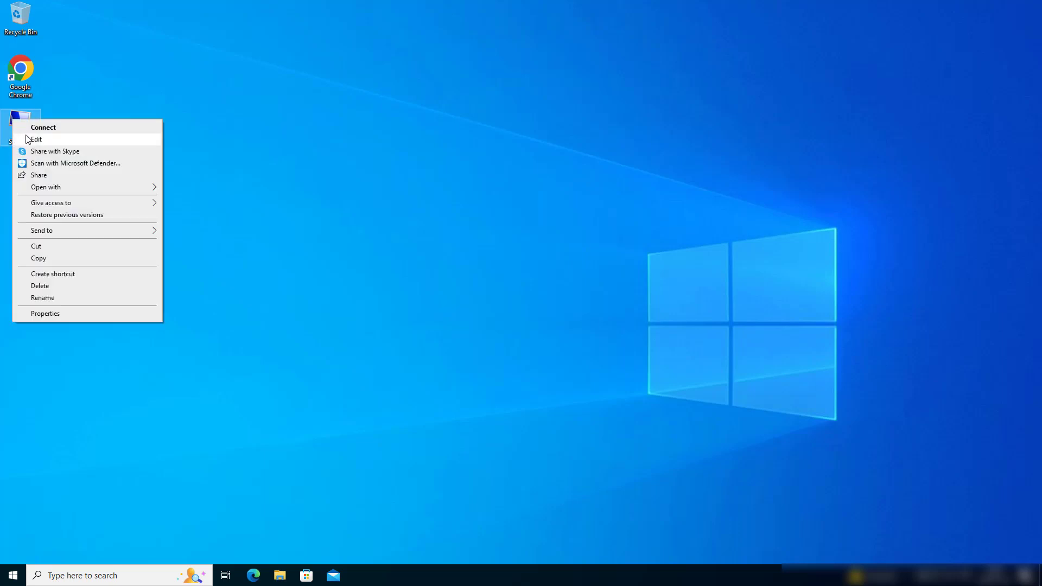
left_click(44, 127)
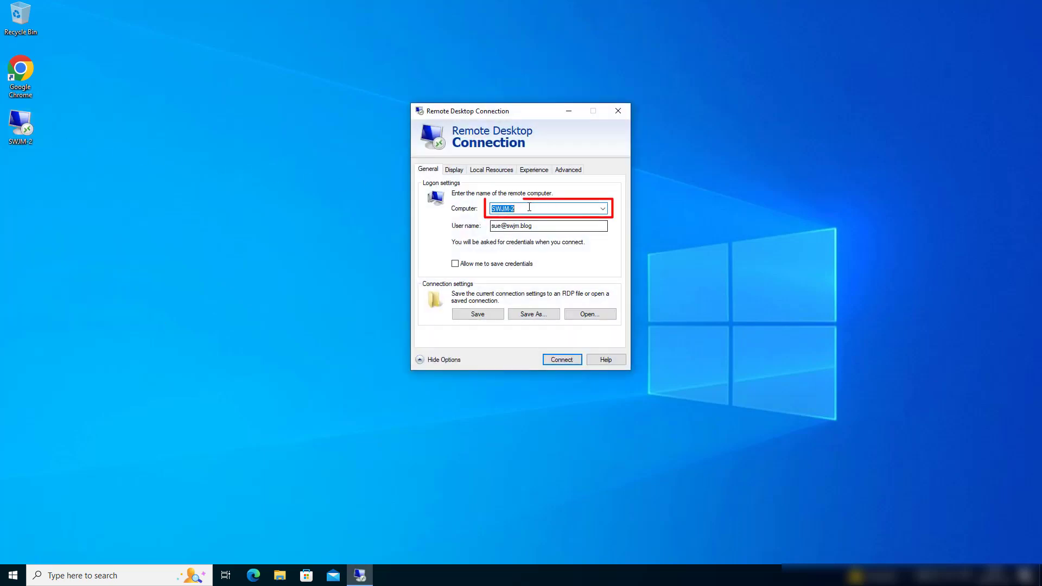
left_click(531, 208)
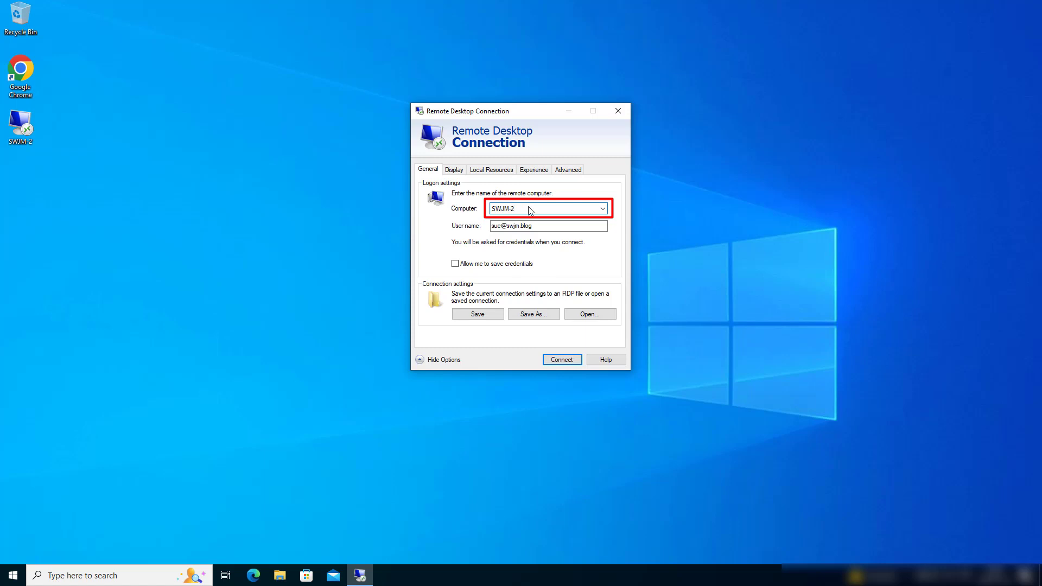
left_click(544, 226)
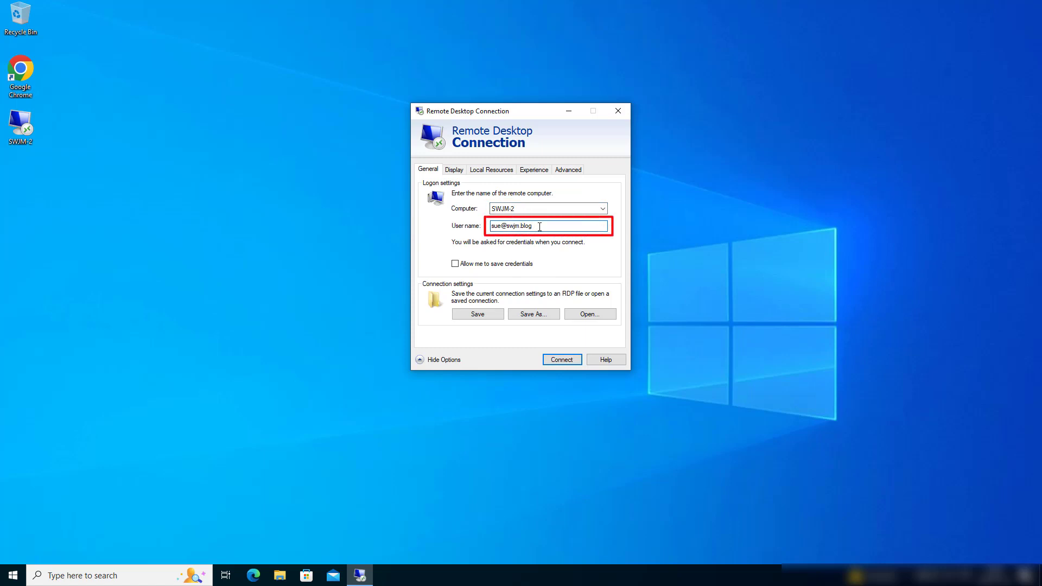
left_click(568, 170)
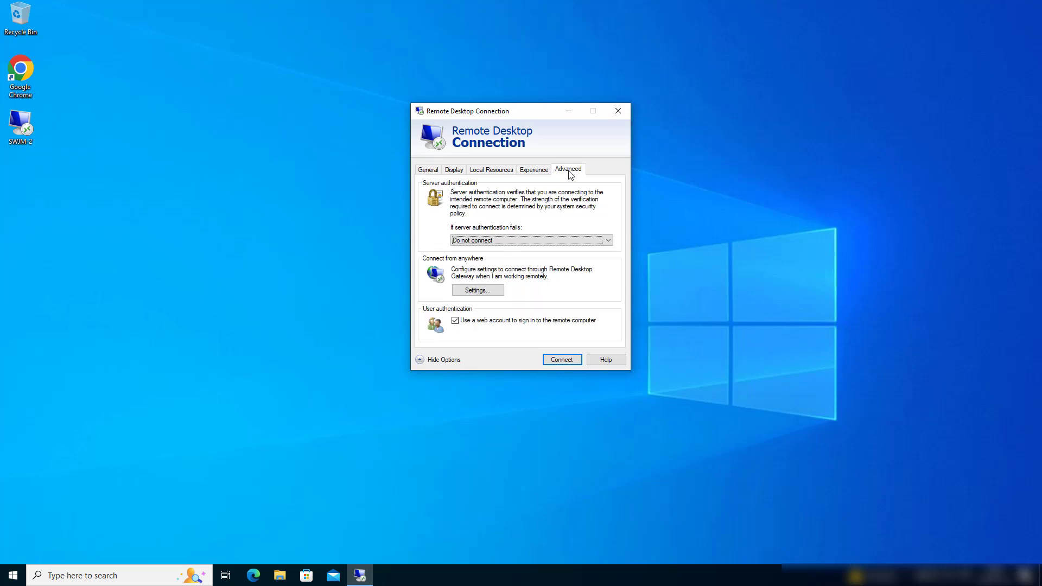
left_click(455, 321)
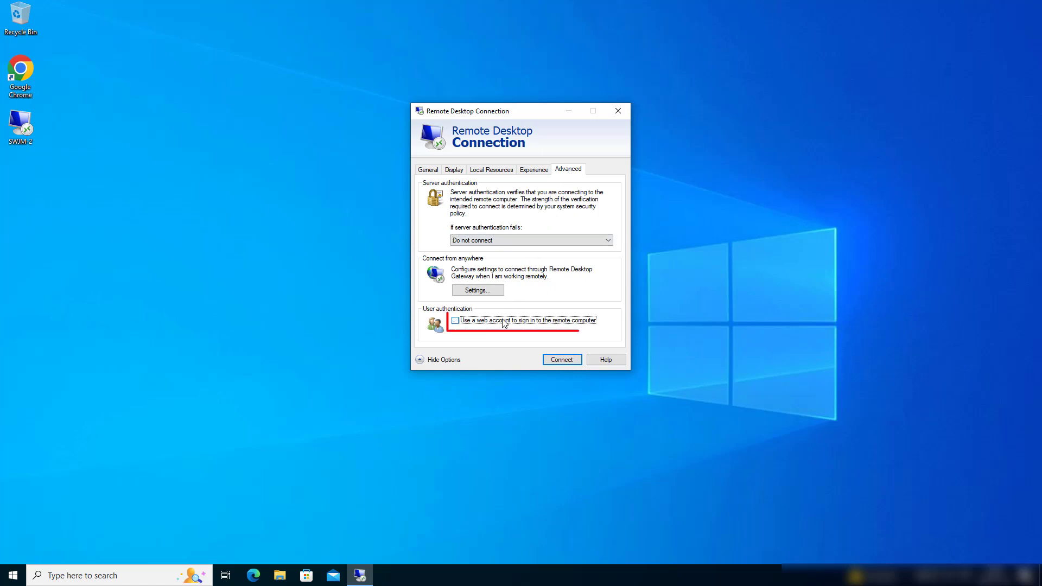
left_click(454, 321)
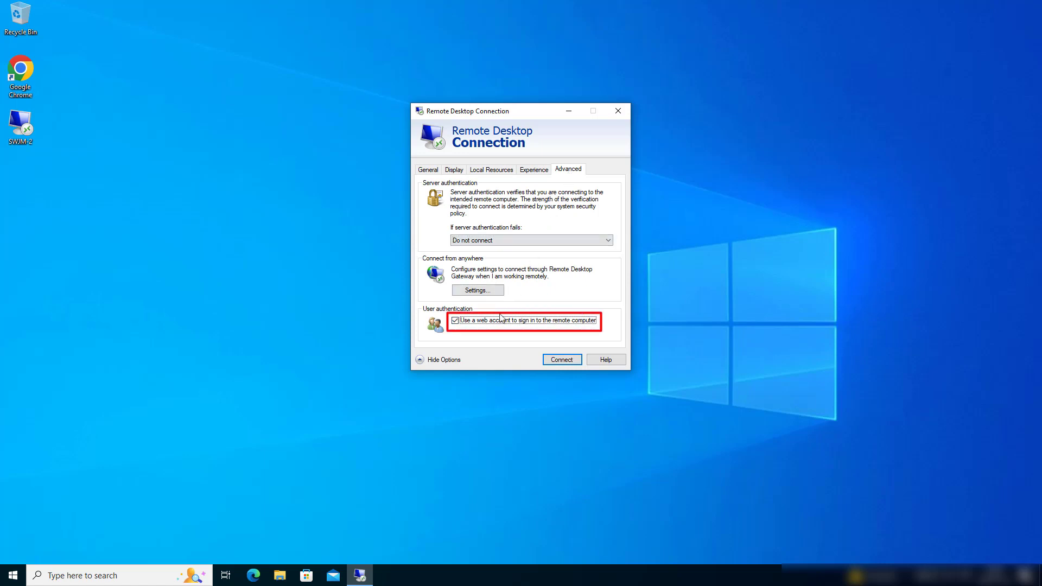
left_click(428, 169)
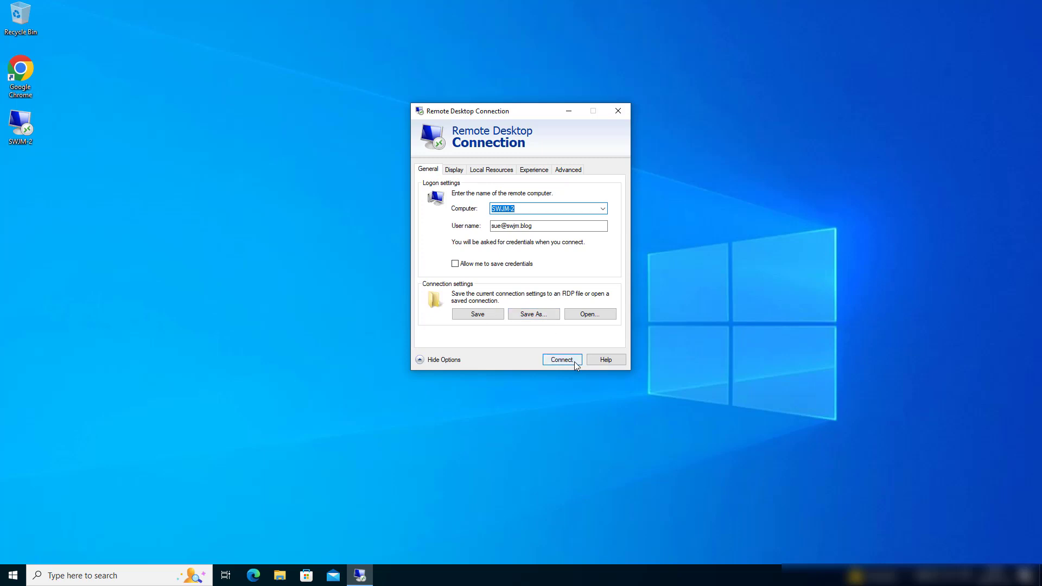
left_click(561, 359)
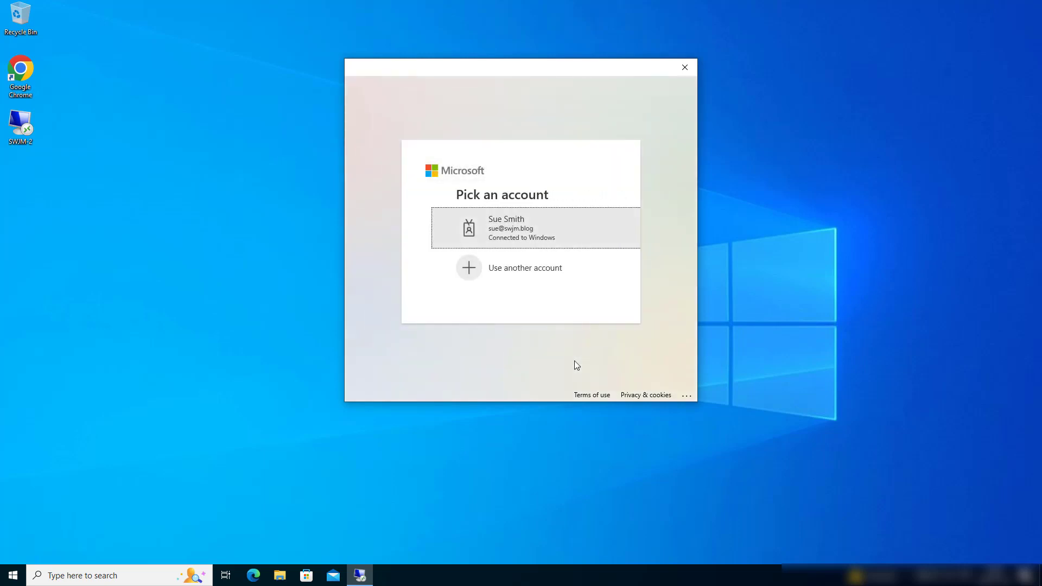
Choose the listed work account and submit the security key PIN to open the SWJM-2 session.
left_click(534, 228)
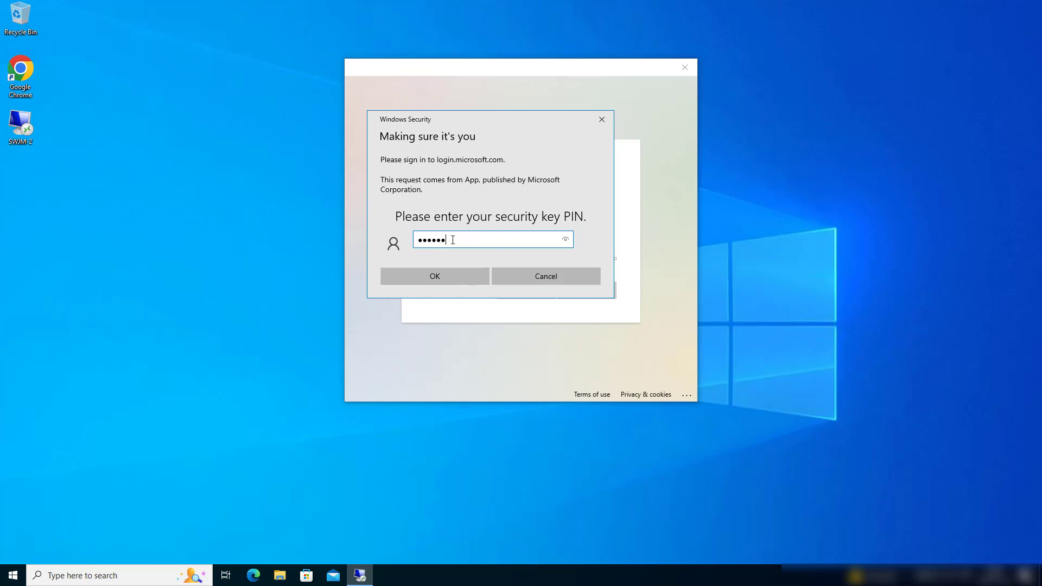
mouse_move(434, 276)
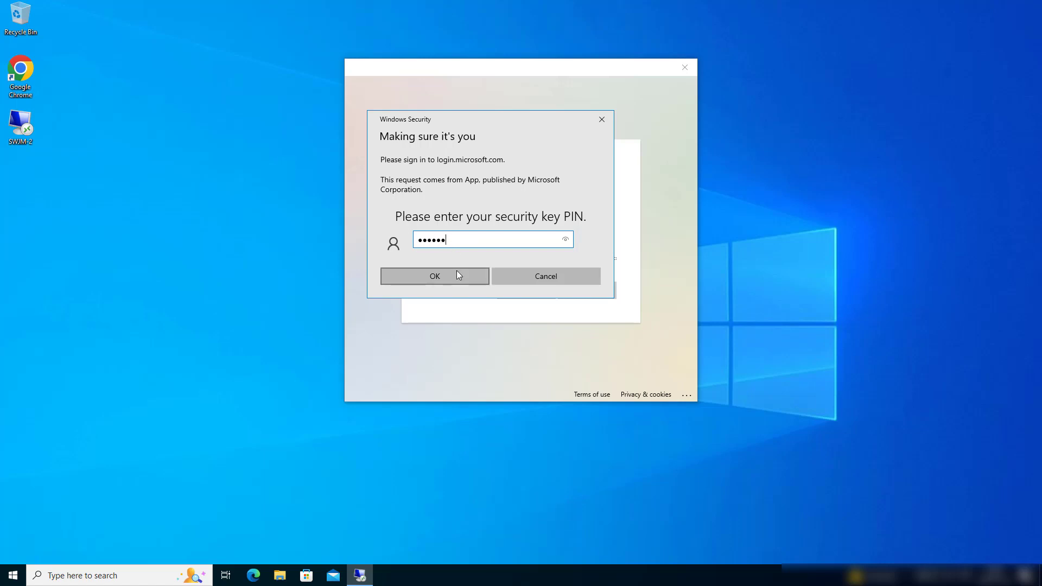
left_click(435, 276)
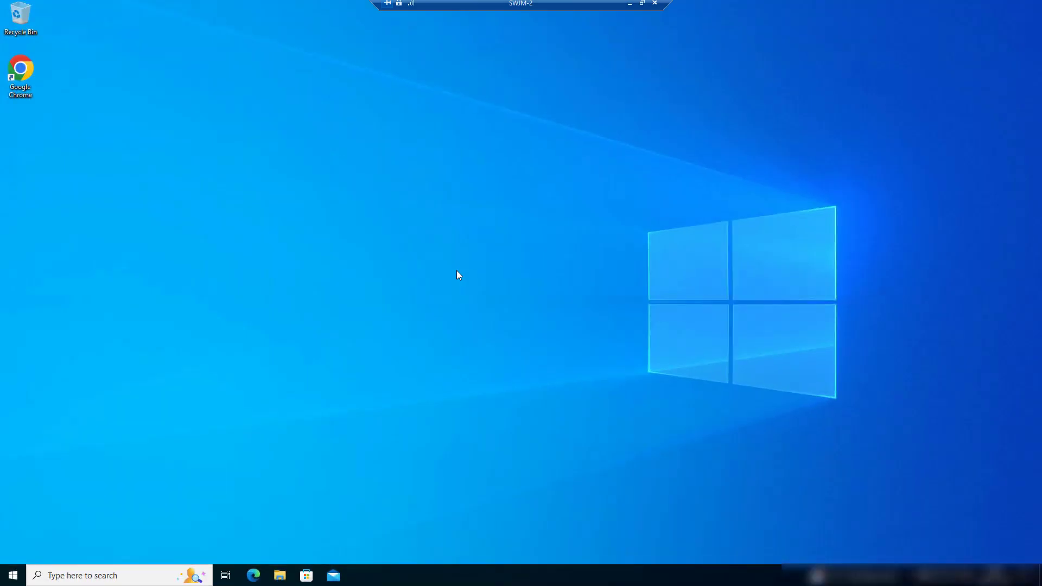
mouse_move(481, 247)
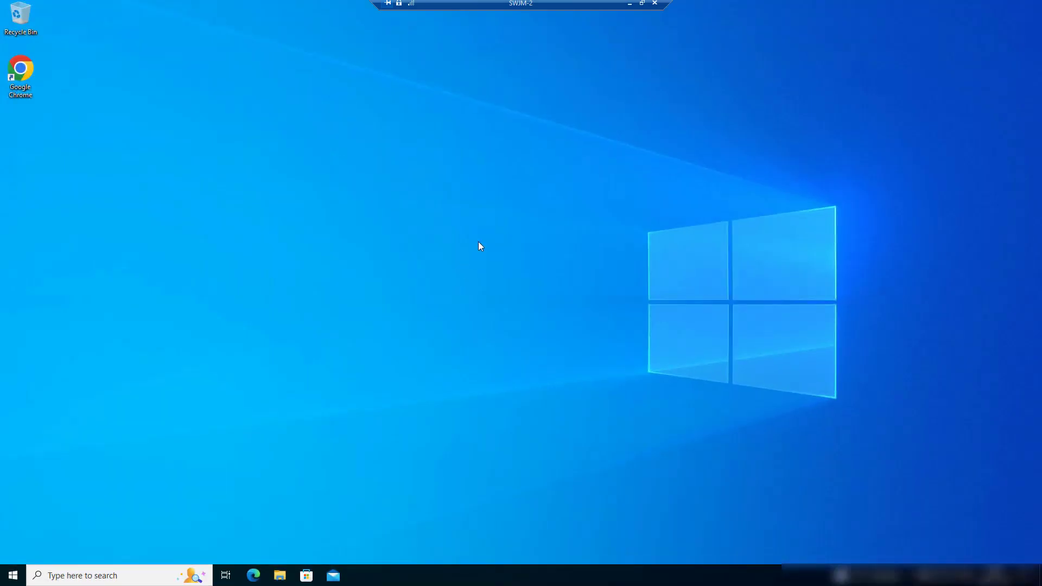
mouse_move(655, 5)
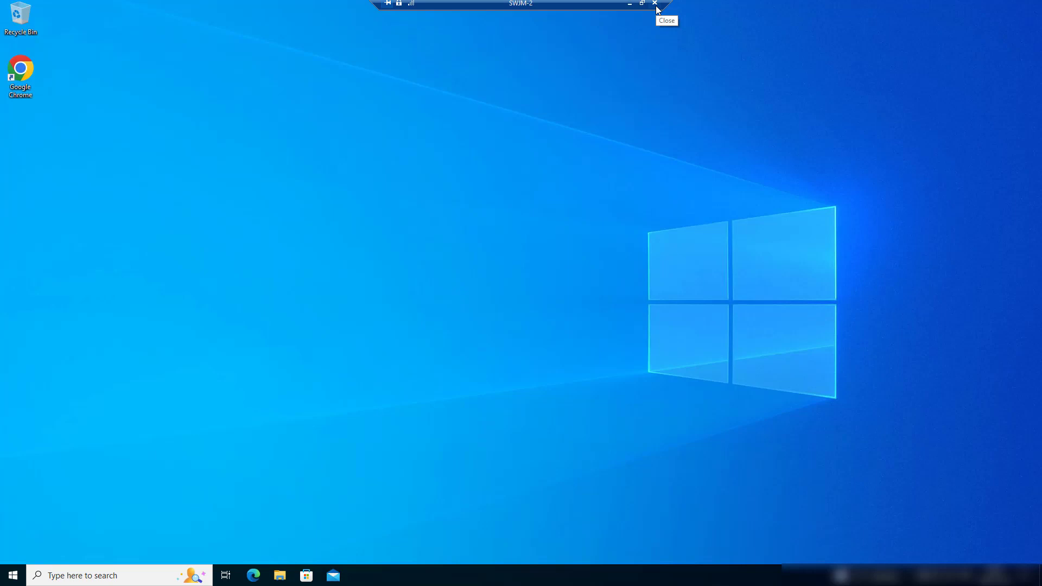
Close the SWJM-2 session from the connection bar and launch the saved desktop RDP shortcut again.
left_click(653, 4)
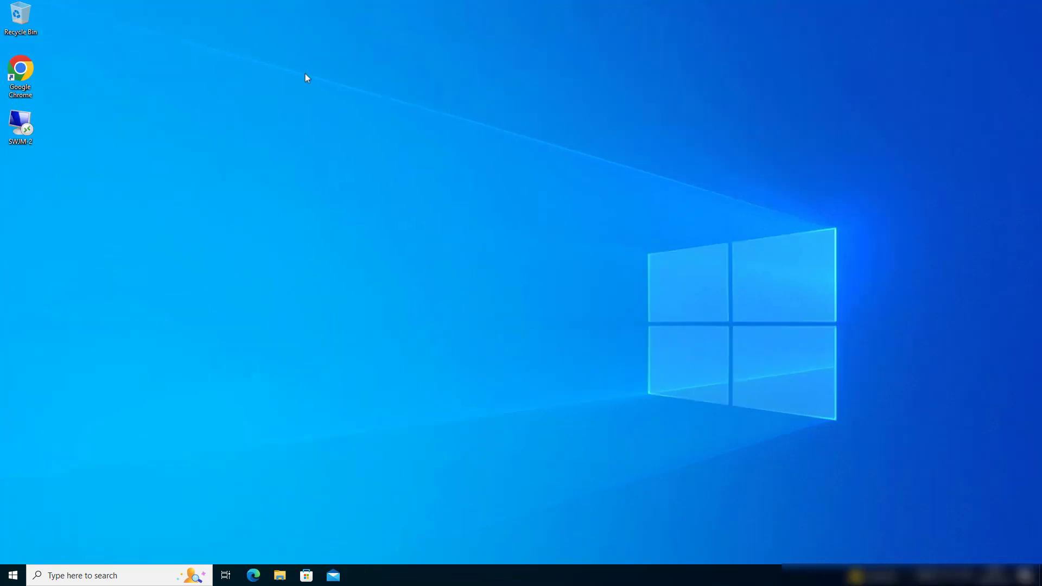
right_click(20, 125)
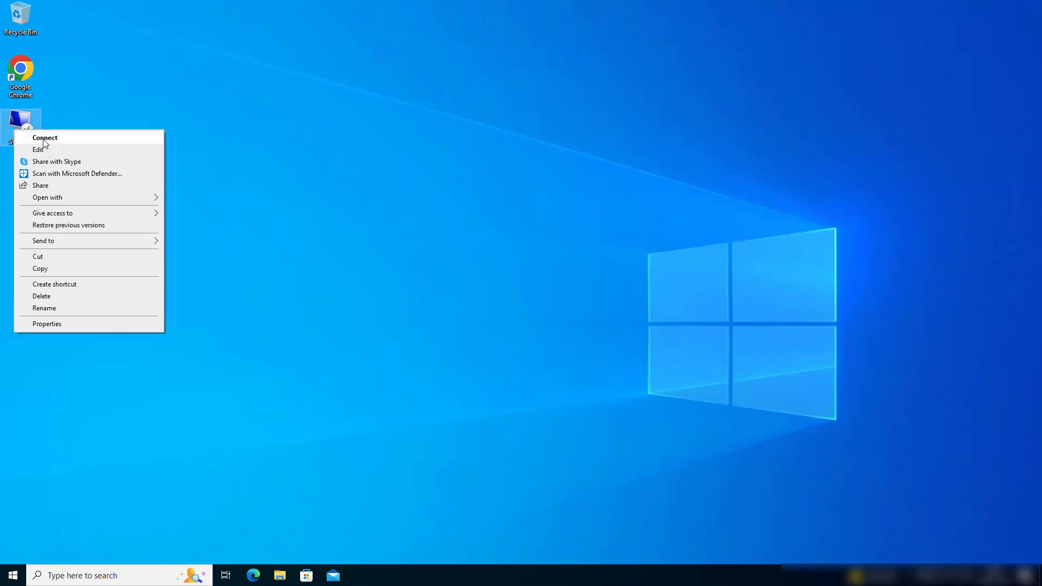
left_click(45, 138)
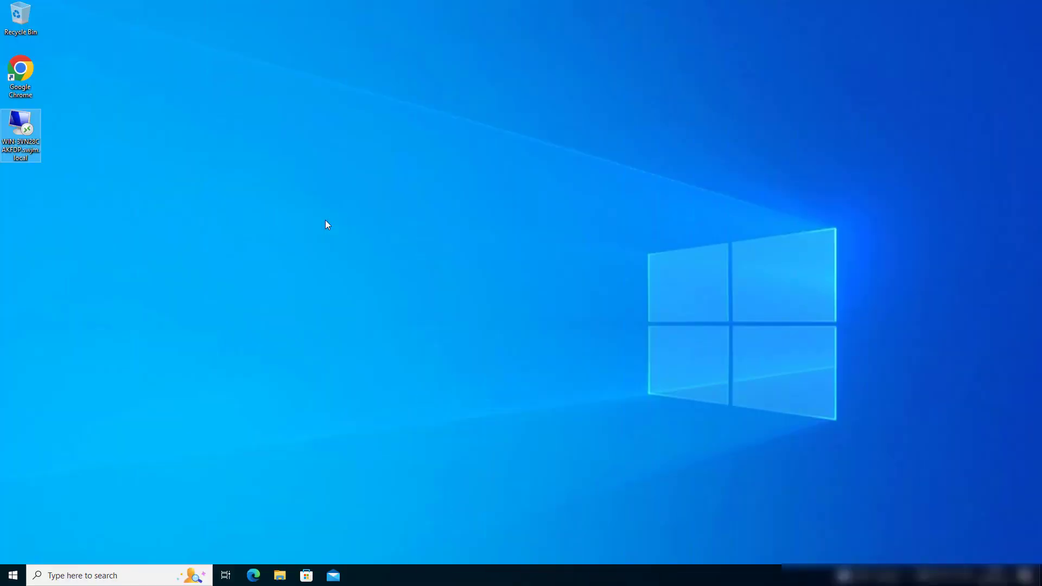
Edit the WIN-3VN28CAKFDP.swjm.local connection, review computer, user name and Advanced settings, and connect.
right_click(21, 133)
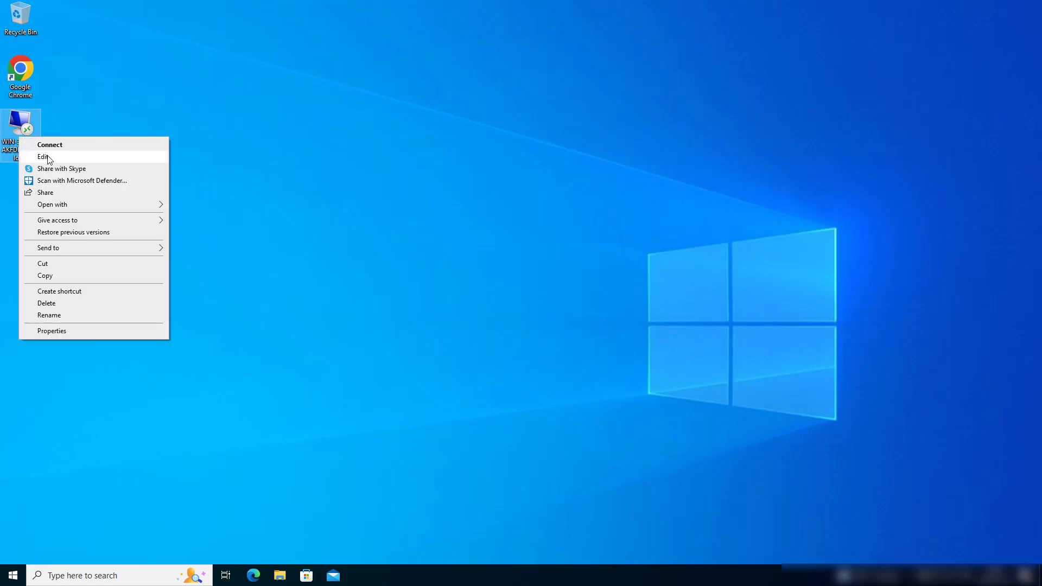
left_click(49, 144)
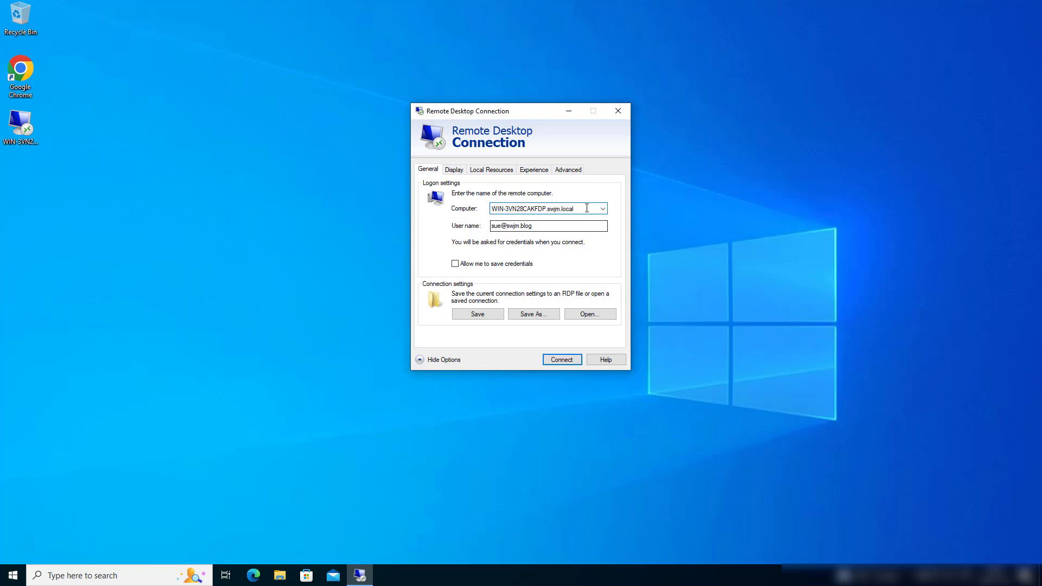
triple_click(545, 208)
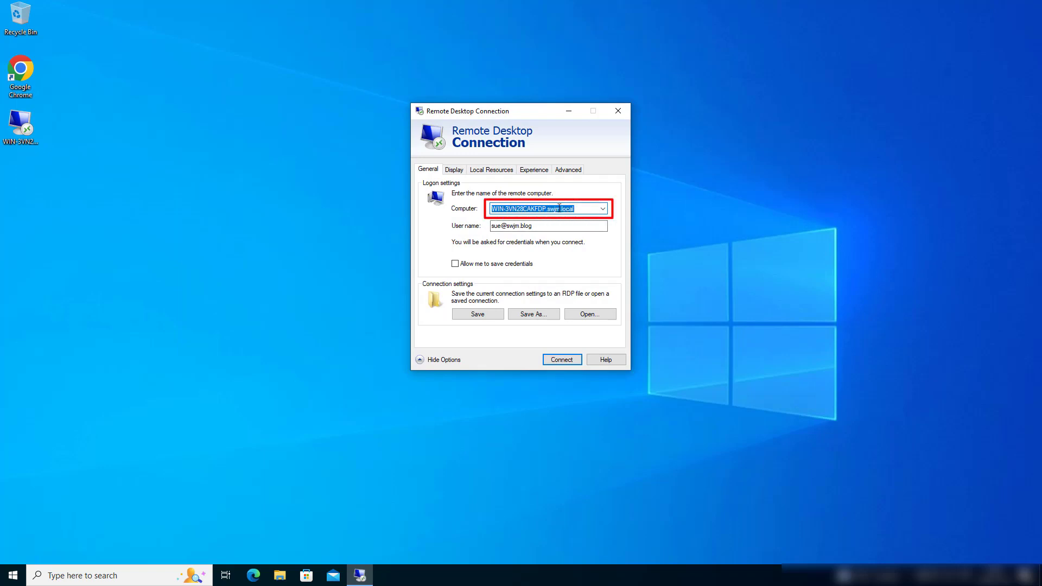
left_click(546, 226)
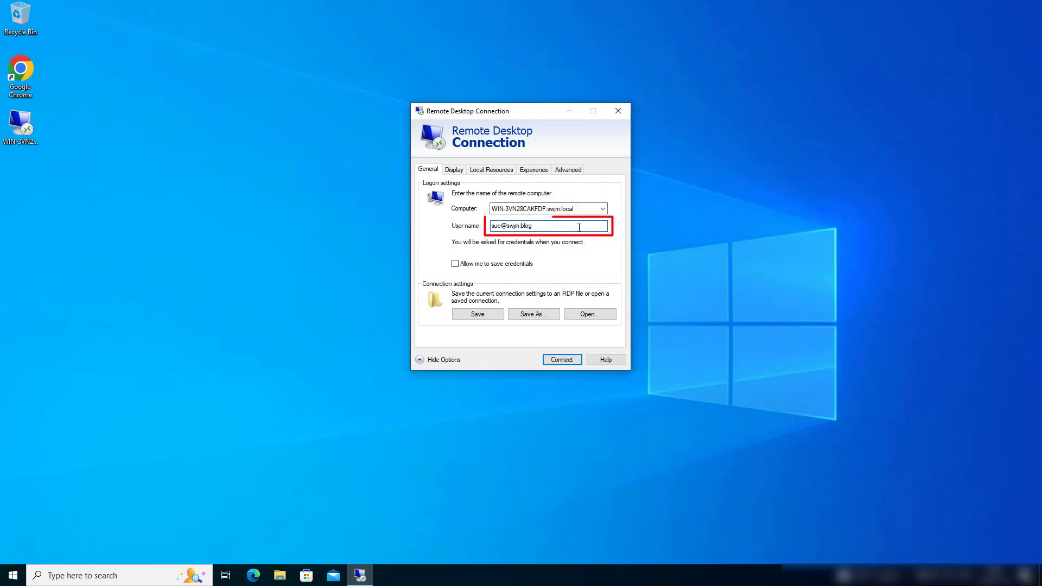
left_click(568, 169)
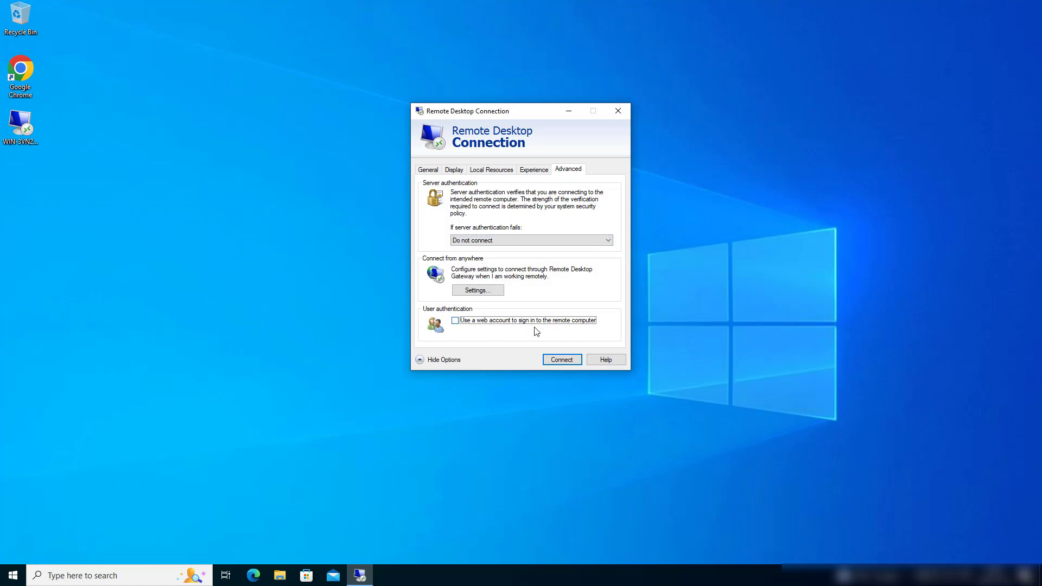
mouse_move(537, 179)
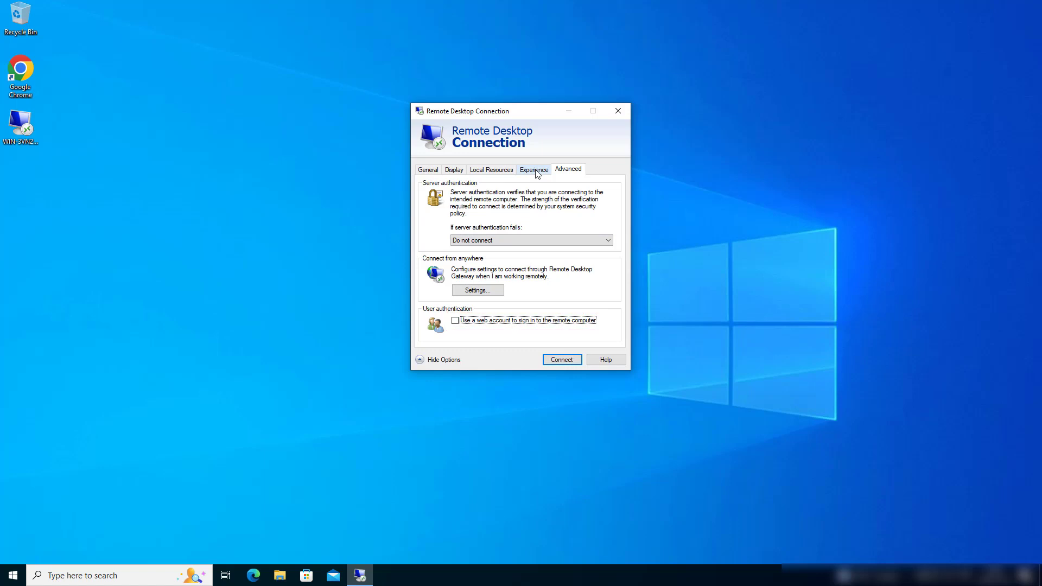
left_click(428, 169)
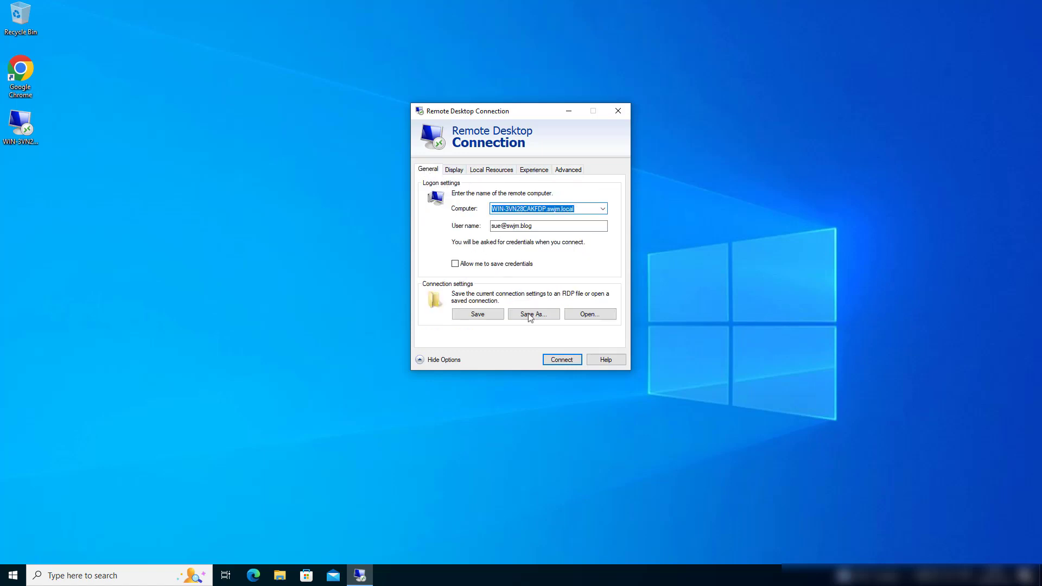
left_click(561, 359)
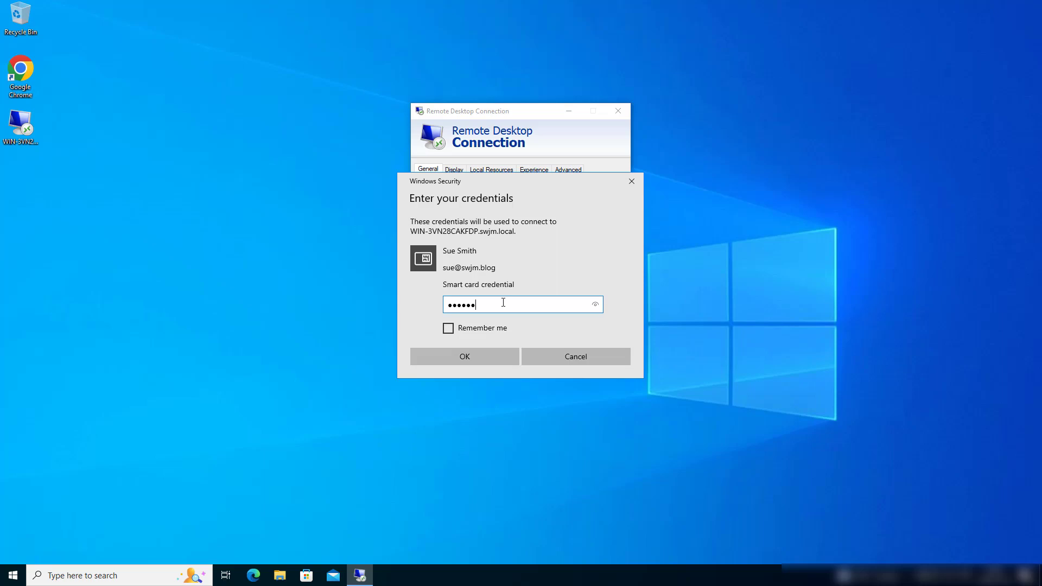
Submit the smart card PIN to sign in to WIN-3VN28CAKFDP.swjm.local.
left_click(464, 356)
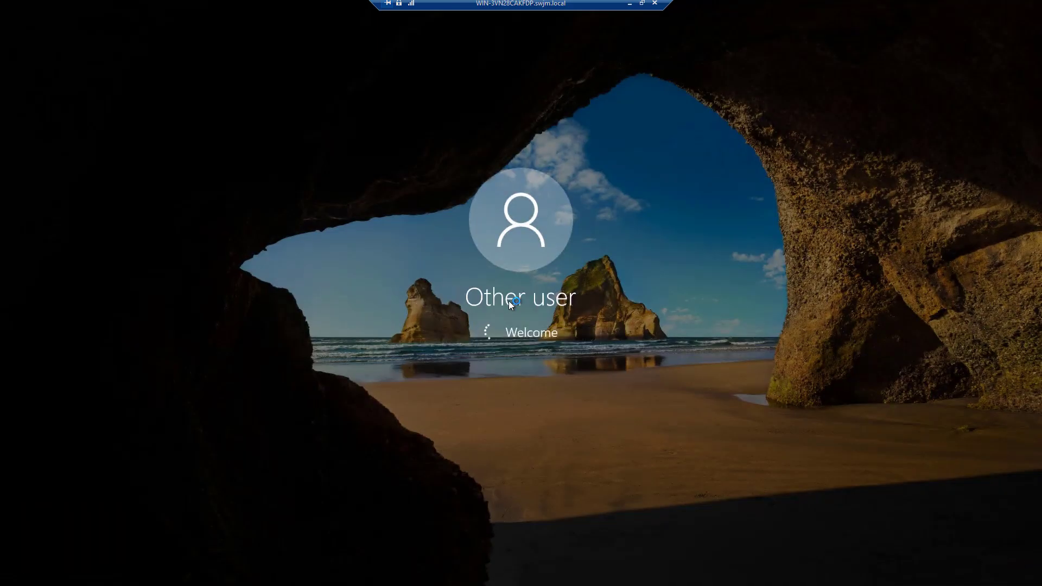